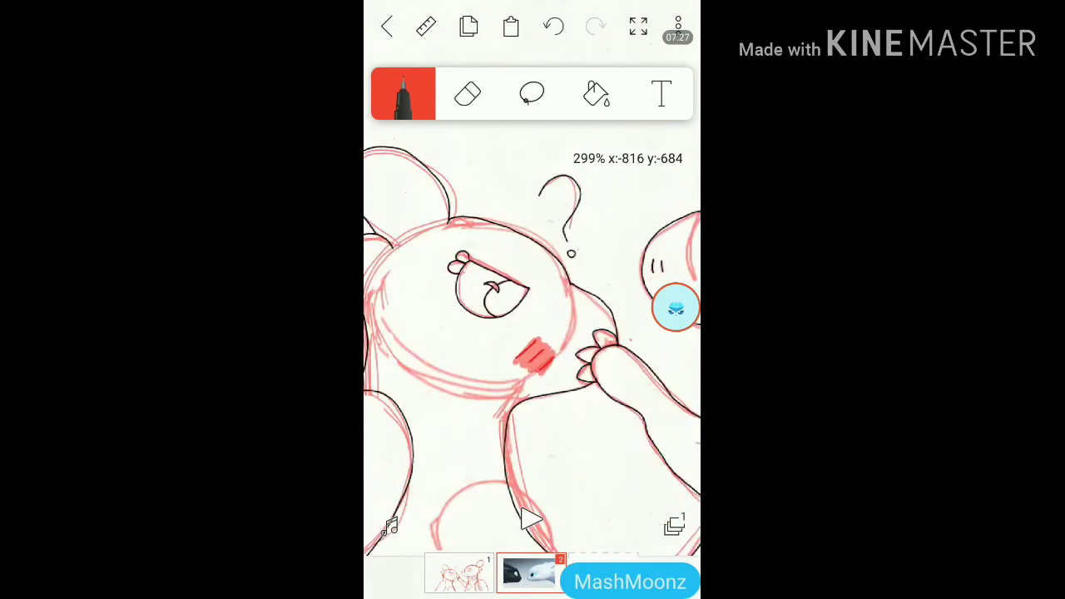
Fill the dragon's silhouette with solid black and its collar with red
{"action": "left_click", "coordinate": [531, 93]}
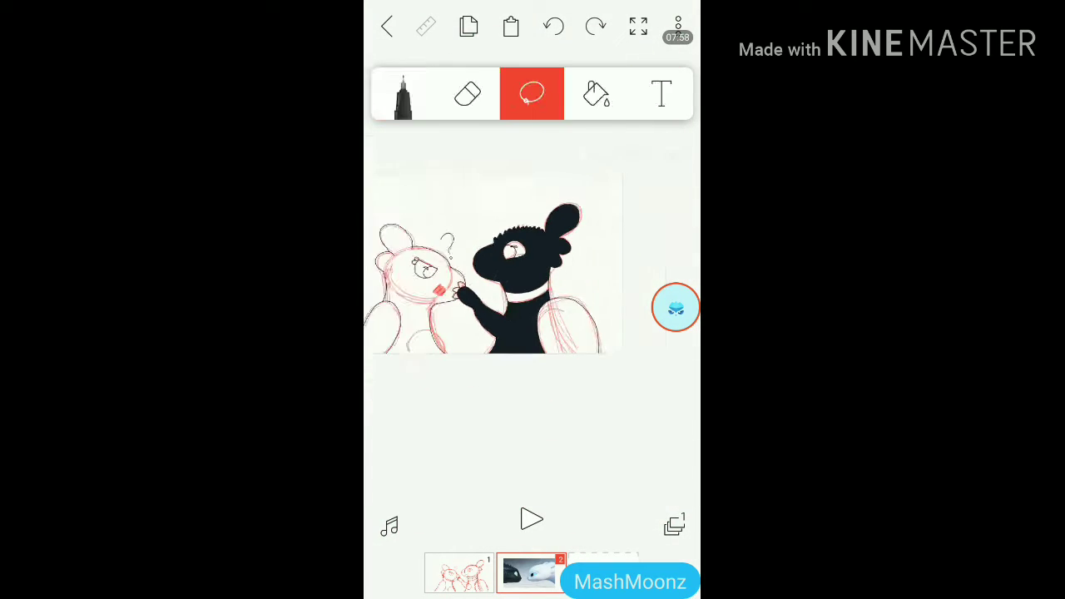
{"action": "left_click", "coordinate": [596, 93]}
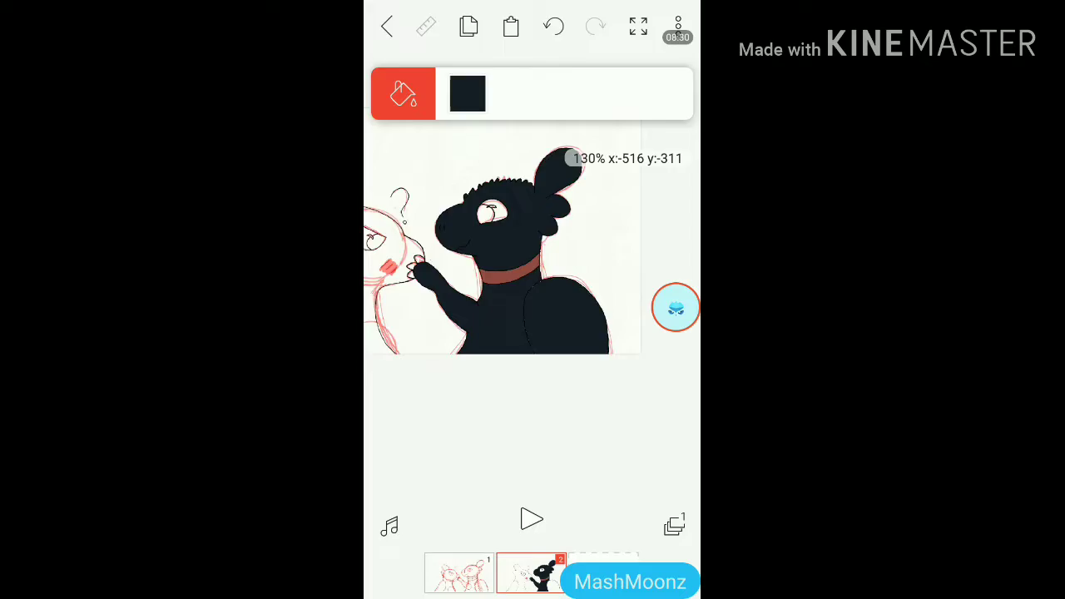
Pick the green eye colour from the saved Toothless palette and return to the drawing
{"action": "left_click", "coordinate": [467, 93]}
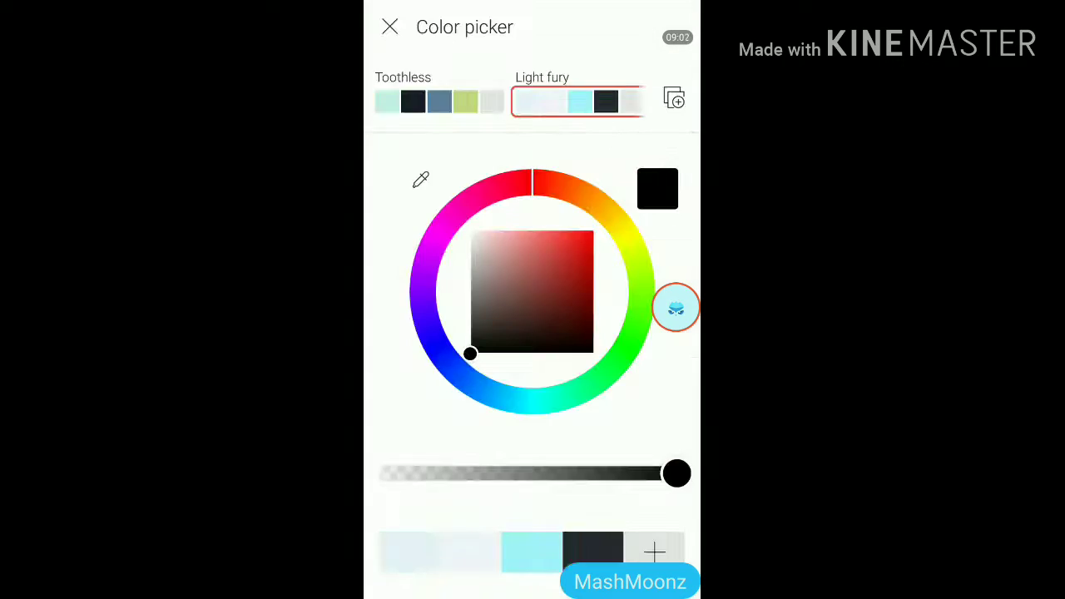
{"action": "left_click", "coordinate": [390, 25]}
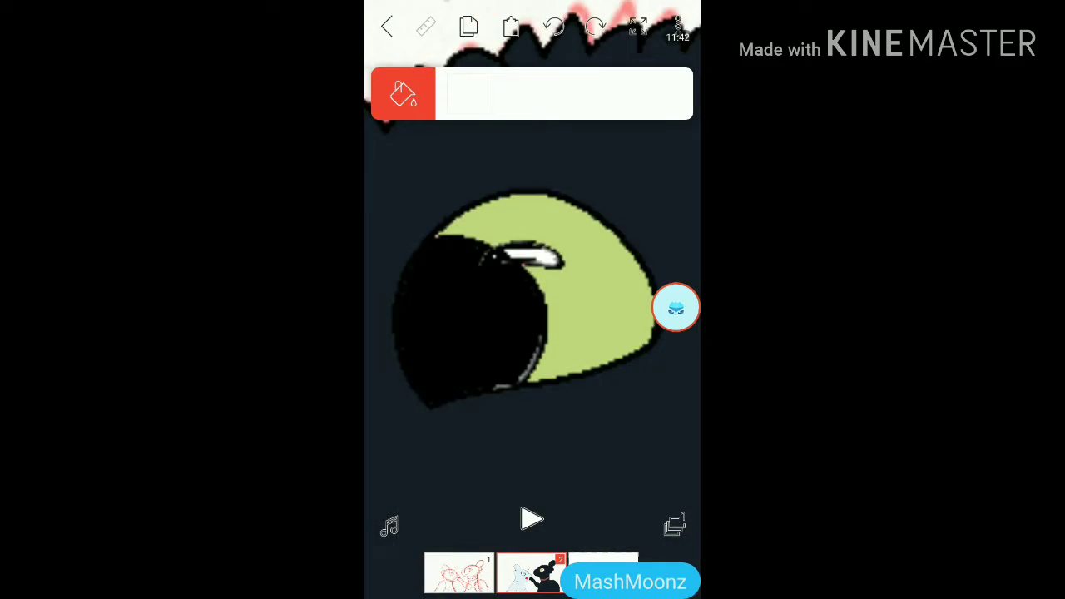
{"action": "left_click", "coordinate": [402, 93]}
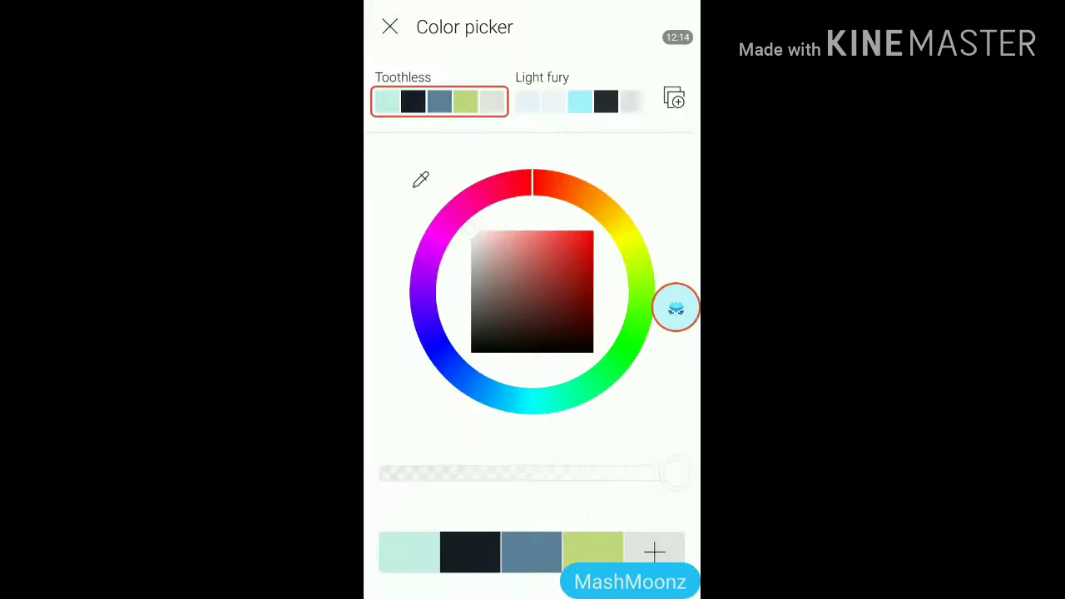
{"action": "left_click", "coordinate": [389, 26]}
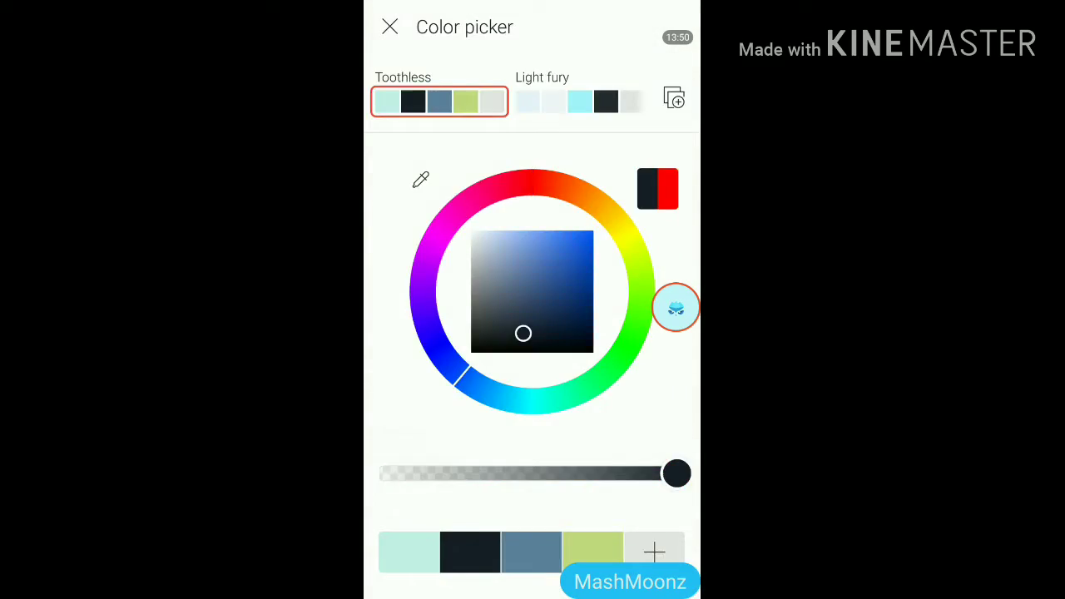
{"action": "left_click", "coordinate": [389, 26]}
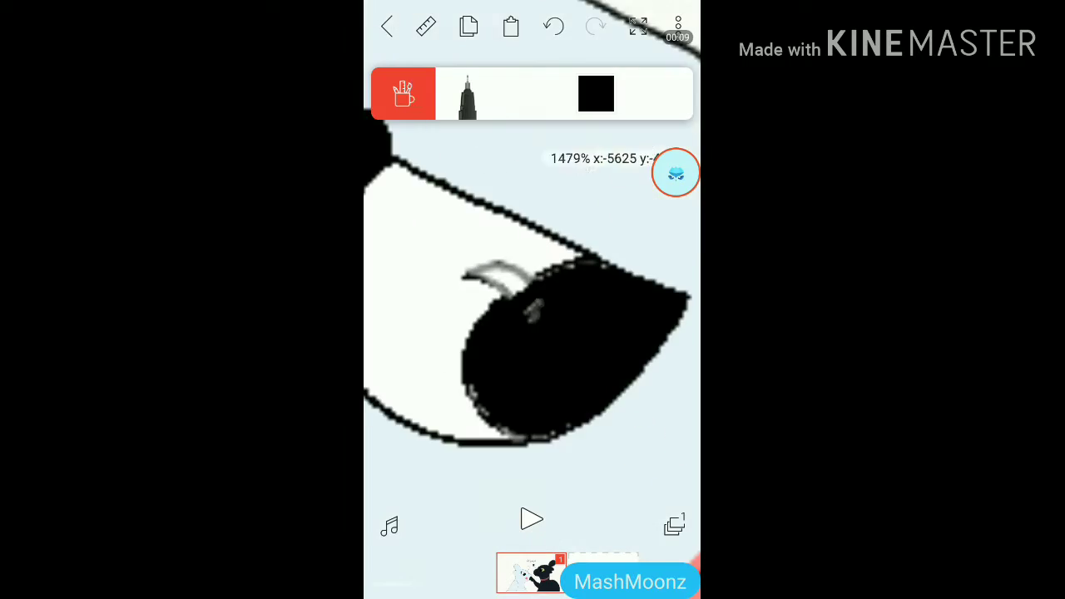